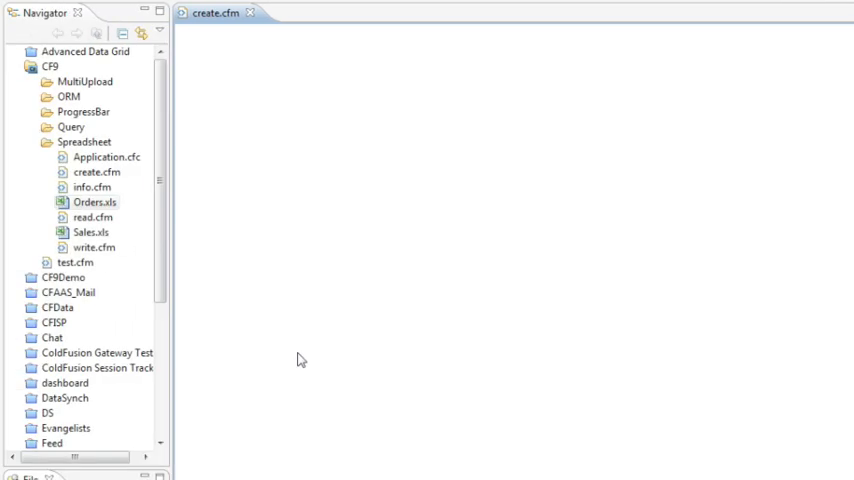
Open Orders.xls from the CF9 Spreadsheet folder in the In-Place Editor.
{"action": "left_click", "coordinate": [95, 202]}
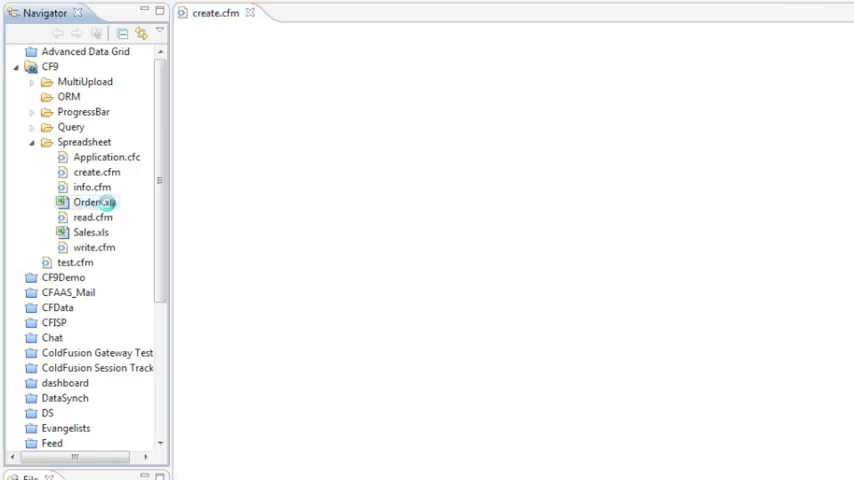
{"action": "double_click", "coordinate": [95, 202]}
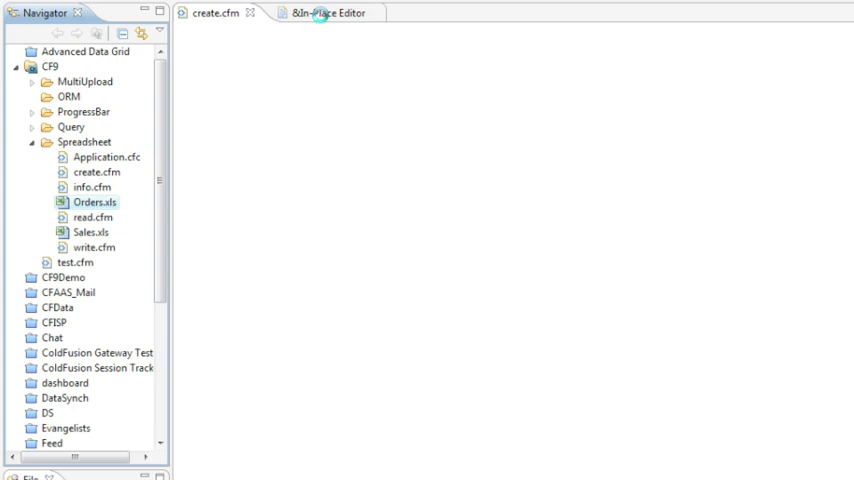
{"action": "double_click", "coordinate": [95, 201]}
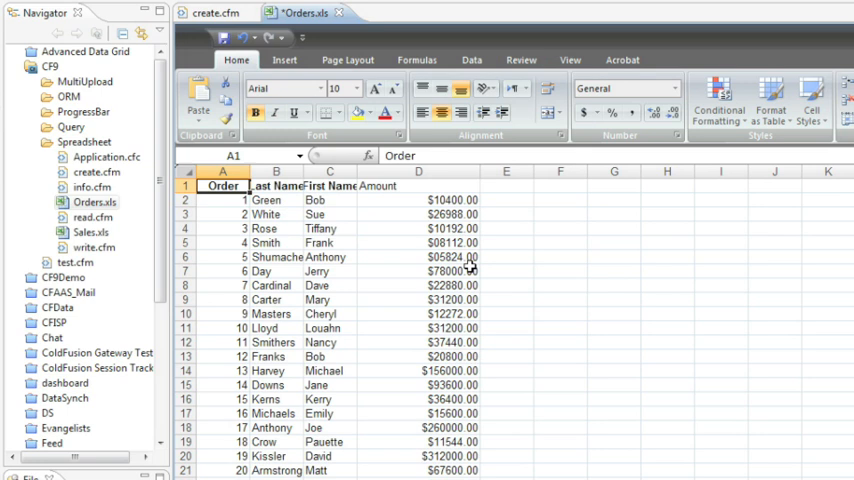
Scroll down and select cell D26 to inspect its =SUM(D2:D24) total formula.
{"action": "scroll", "scroll_direction": "down", "scroll_amount": 3}
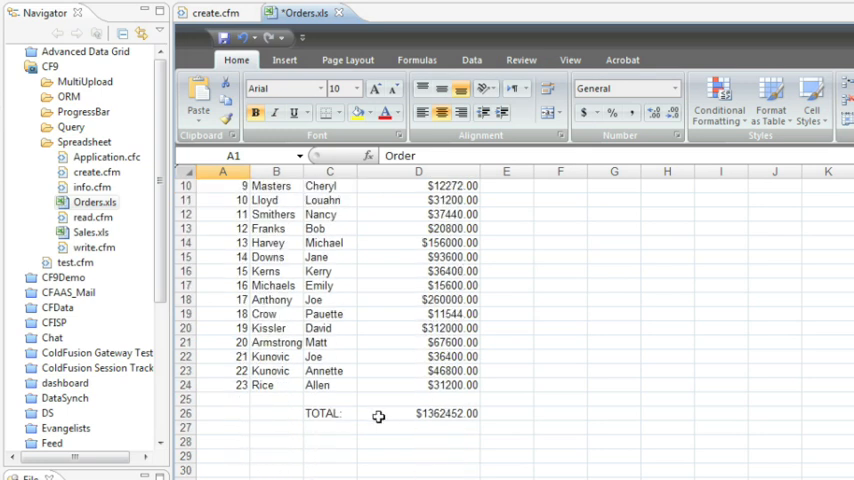
{"action": "left_click", "coordinate": [418, 413]}
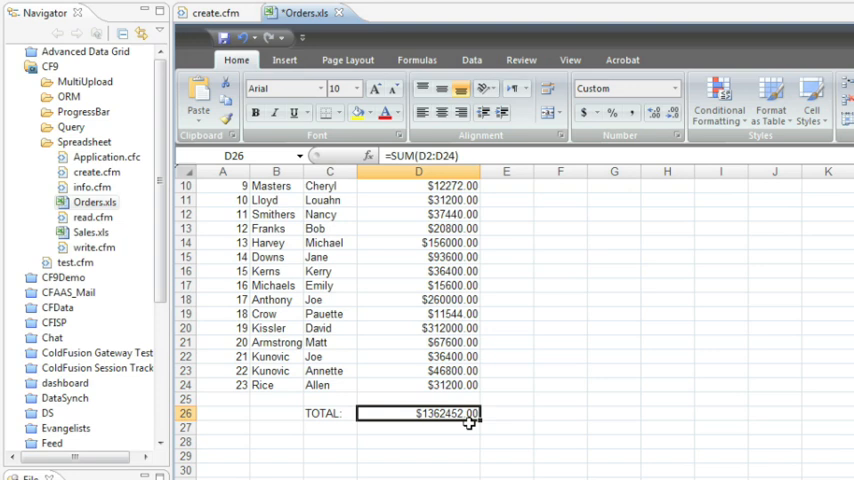
{"action": "mouse_move", "coordinate": [470, 423]}
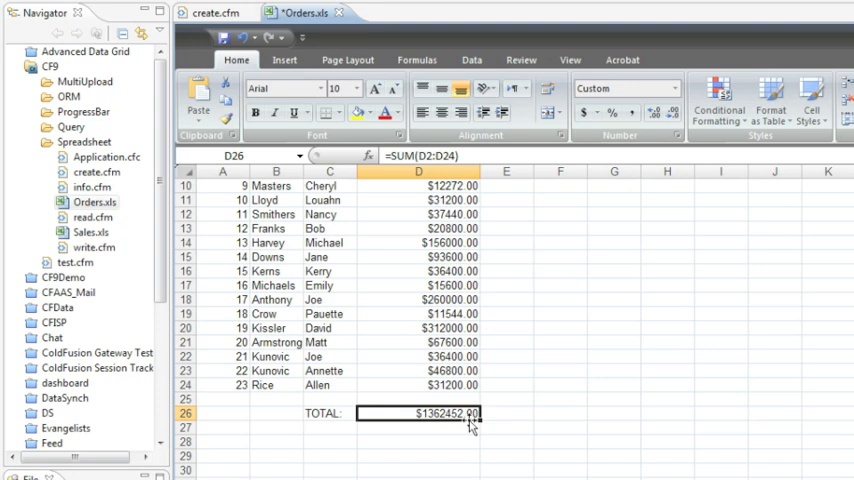